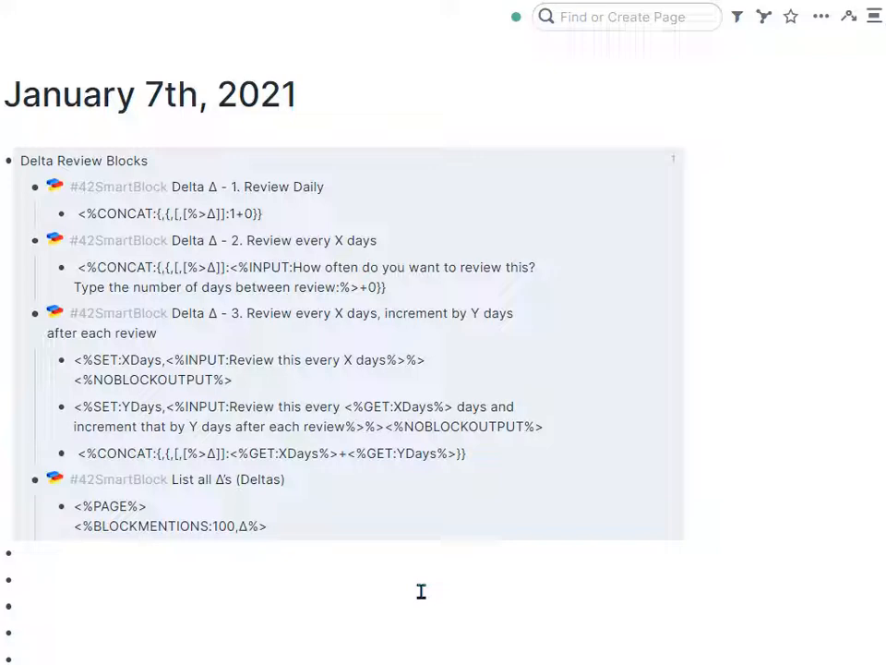
mouse_move(568, 555)
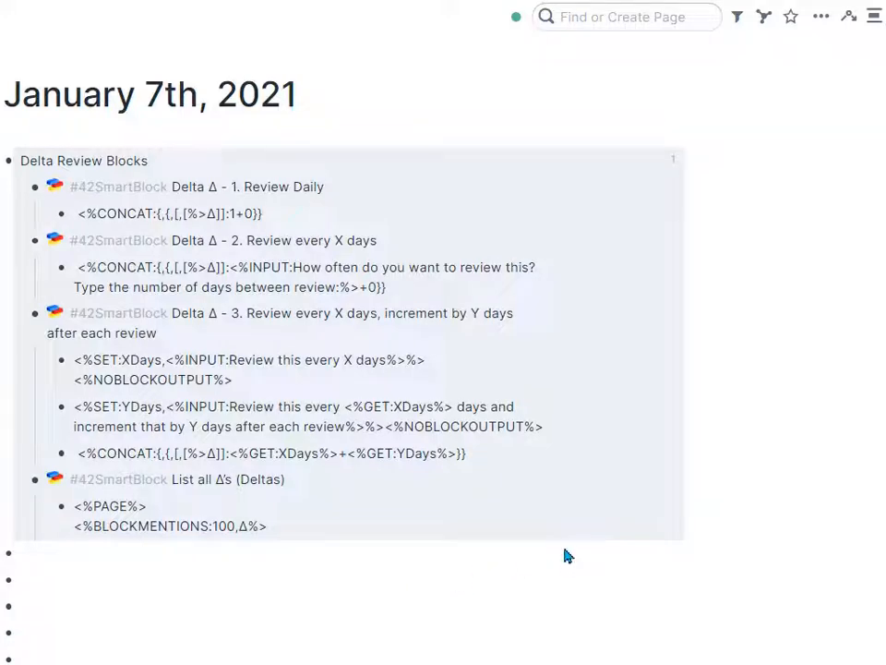
- Scroll the January 7th, 2021 daily page down to the three paragraphs about 42
scroll(down, 3)
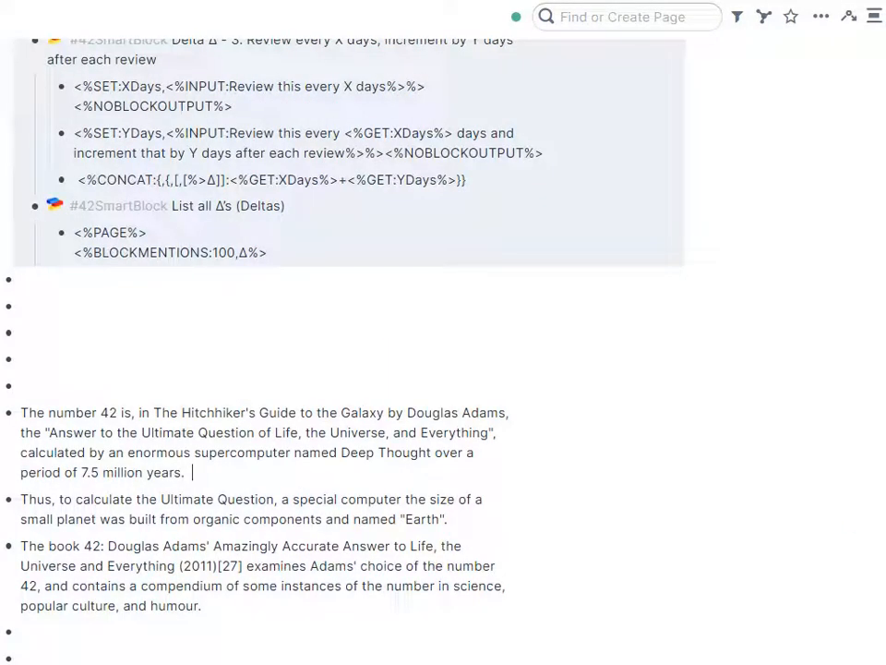
- Insert the 'Delta Δ - 1. Review Daily' SmartBlock at the end of the first 42 paragraph via jj1
text(jj1)
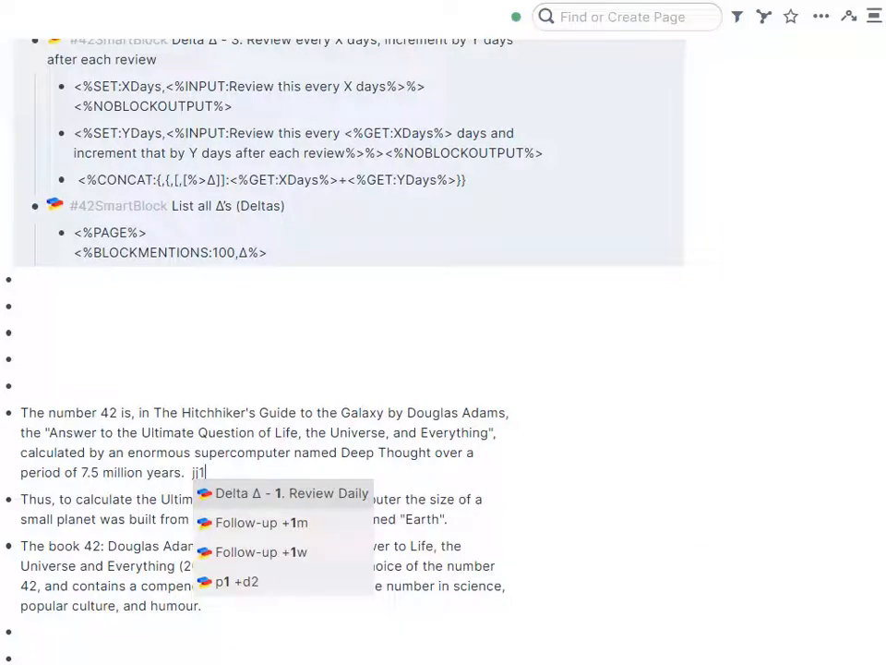
click(295, 493)
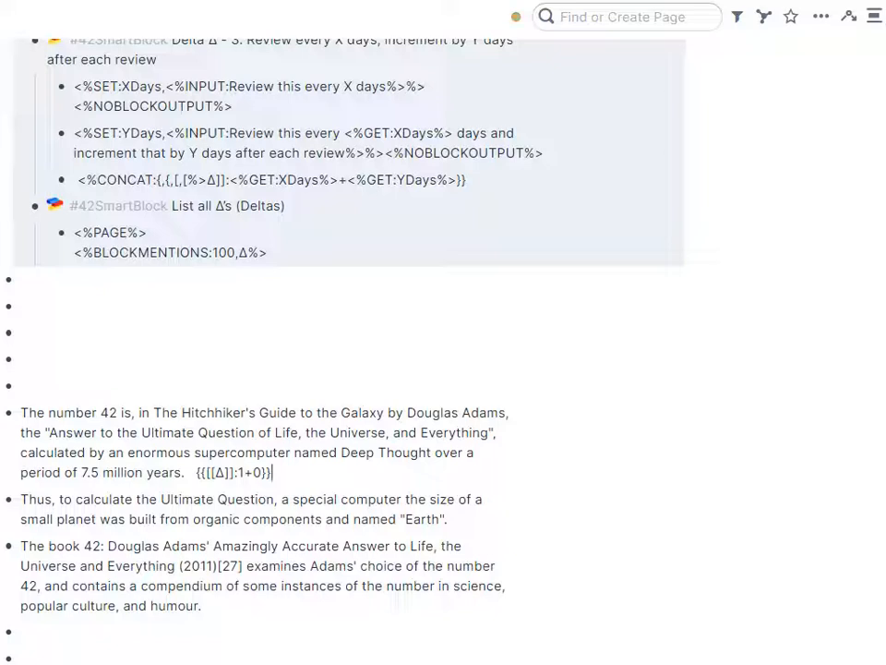
double_click(238, 472)
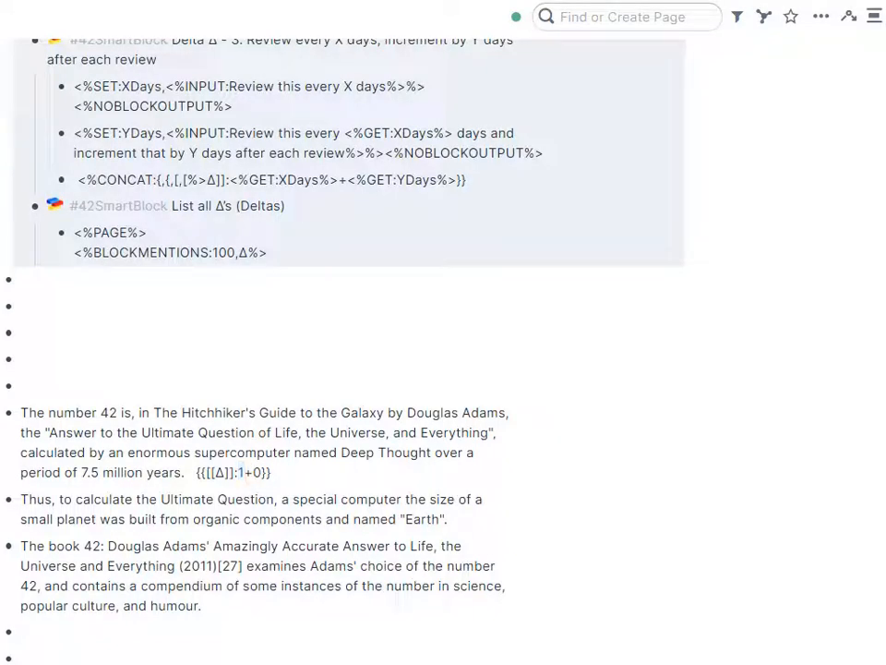
double_click(257, 472)
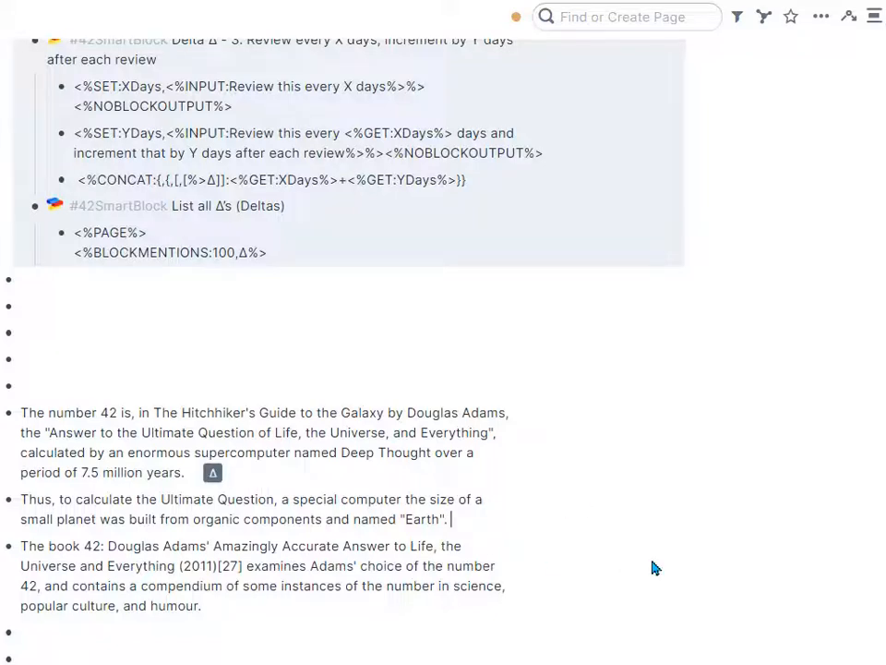
- Run 'Delta Δ - 2. Review every X days' with jj2 in the Earth paragraph and confirm
text(jj2)
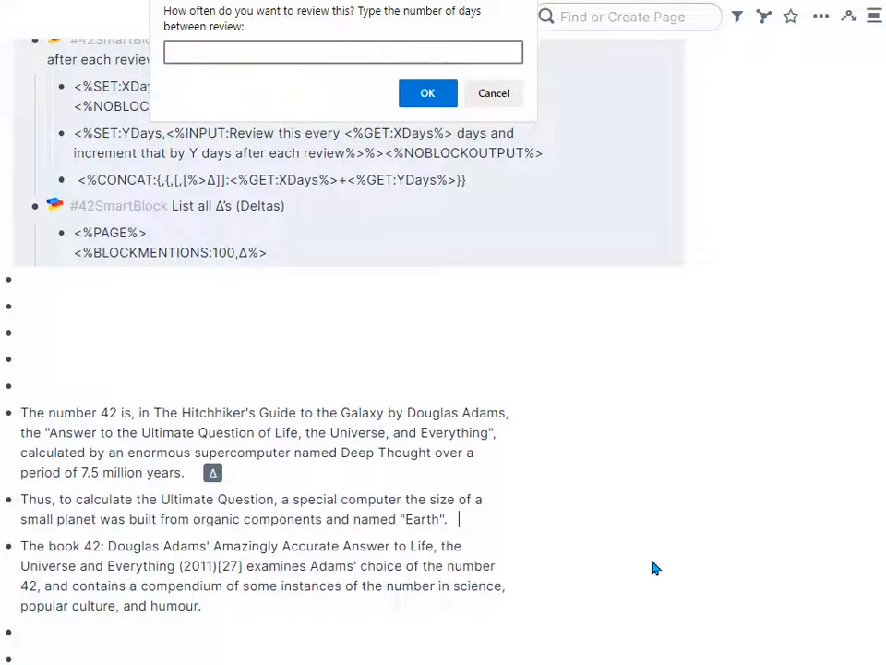
click(427, 92)
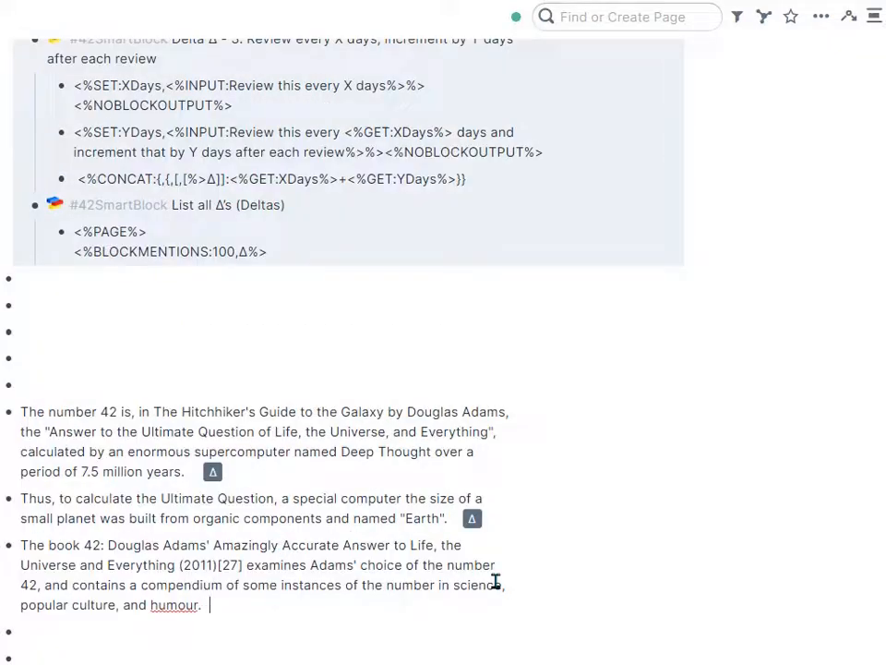
- Insert the Delta increment SmartBlock in the book paragraph: every 3 days, increment 2
text([[)
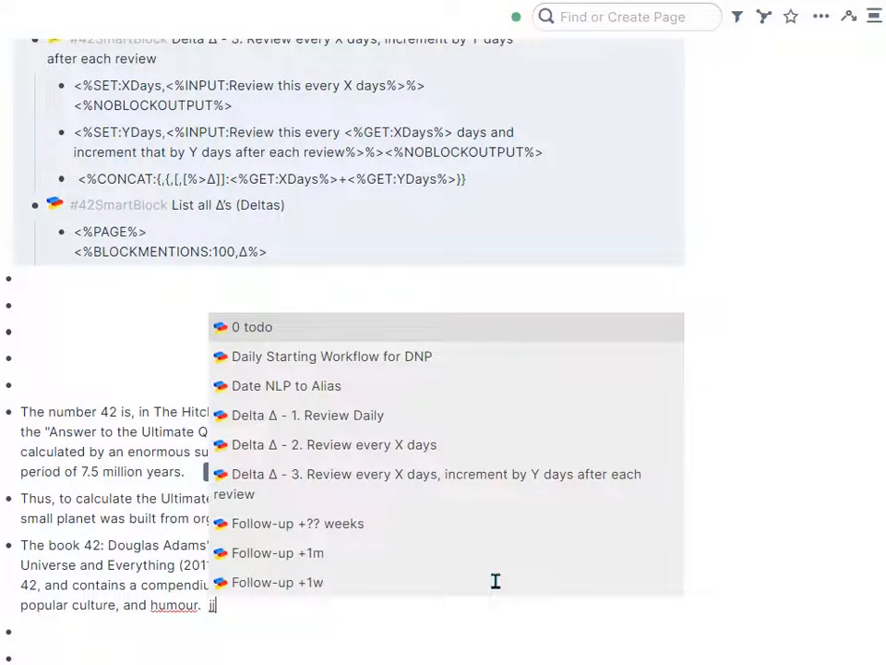
mouse_move(451, 484)
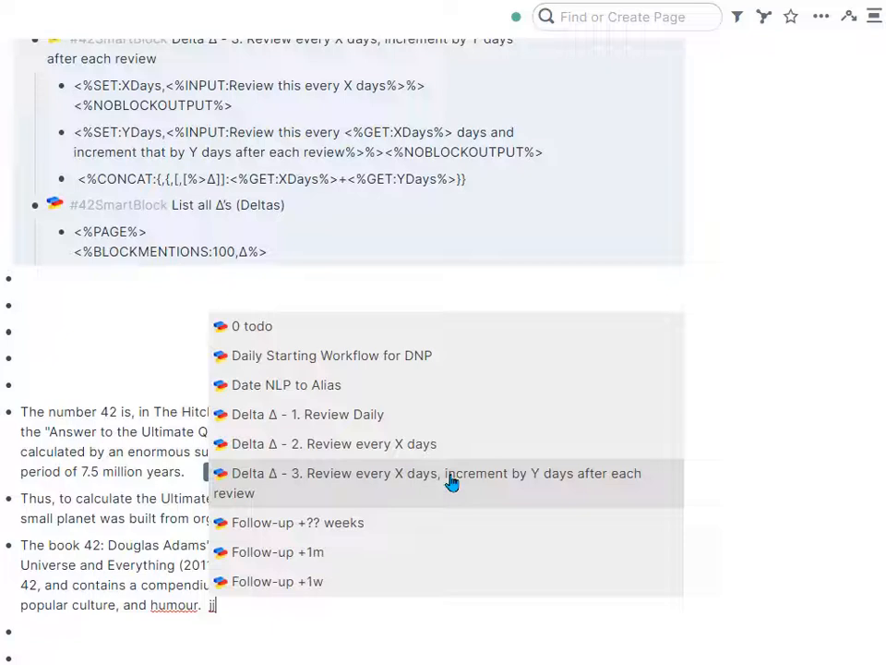
click(432, 480)
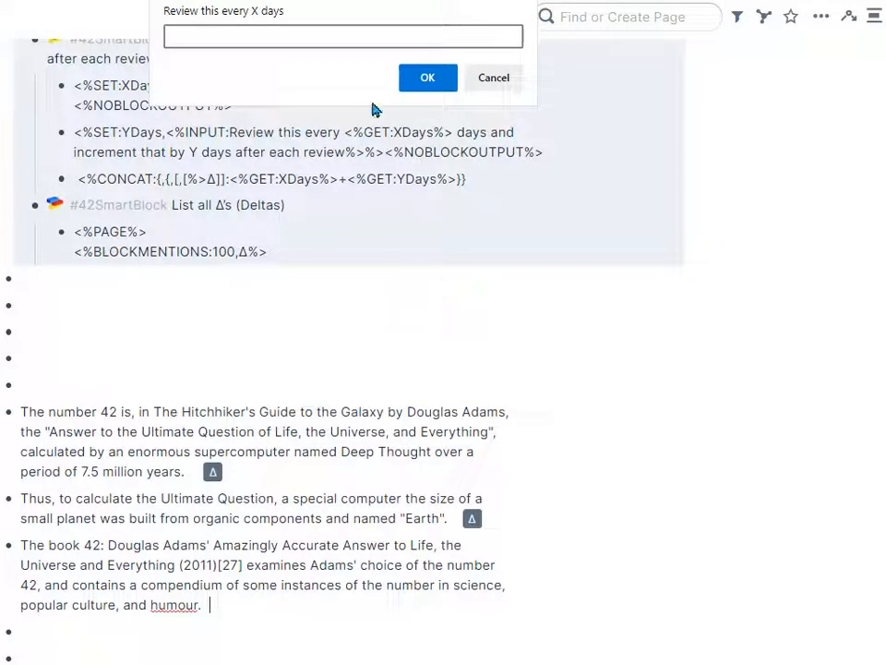
text(3)
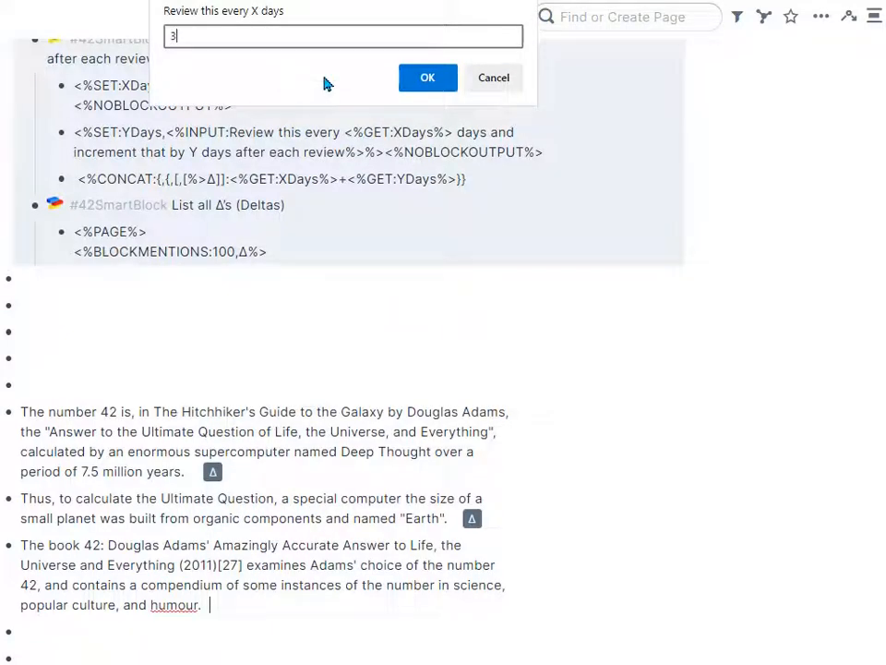
click(427, 76)
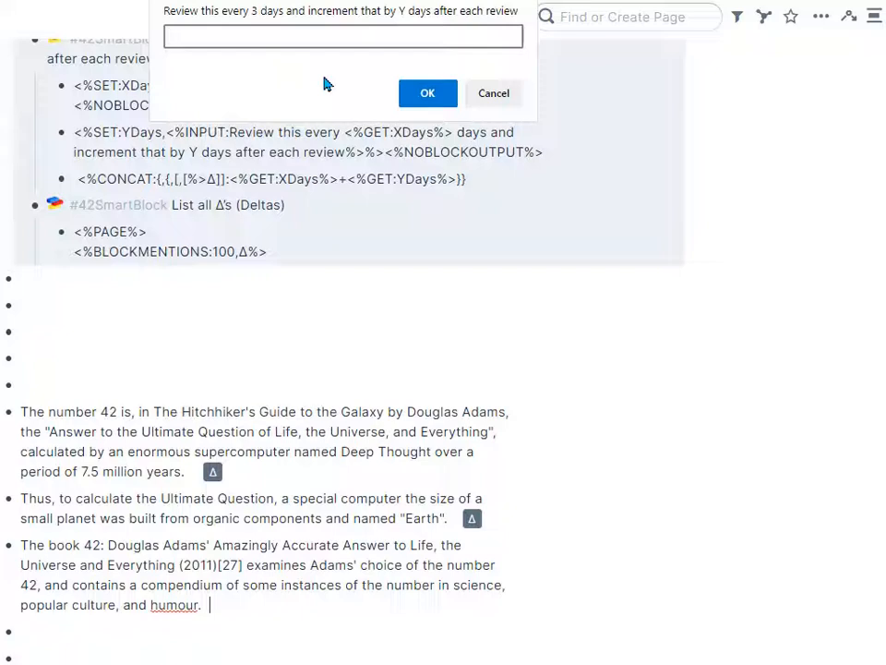
text(2)
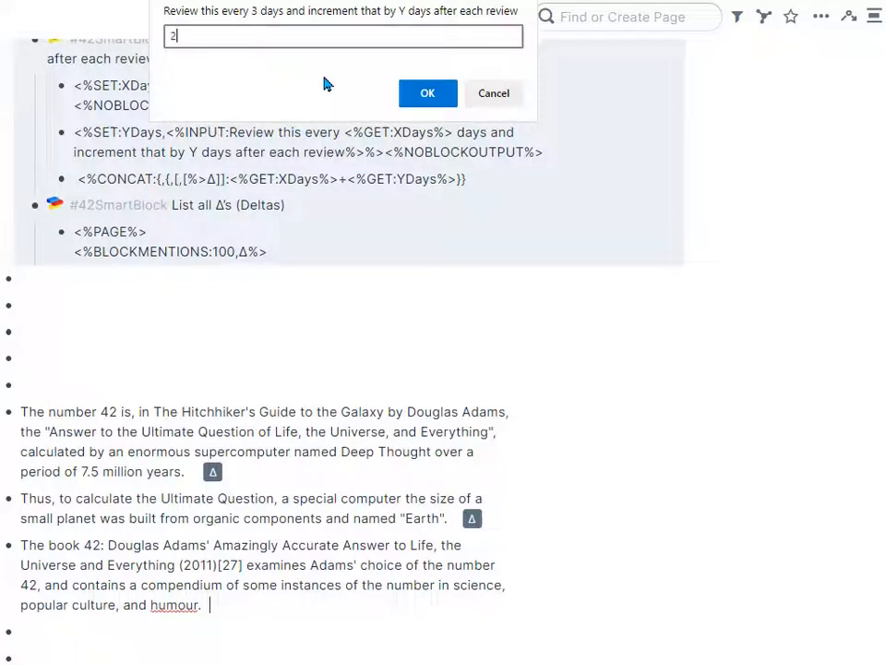
click(427, 92)
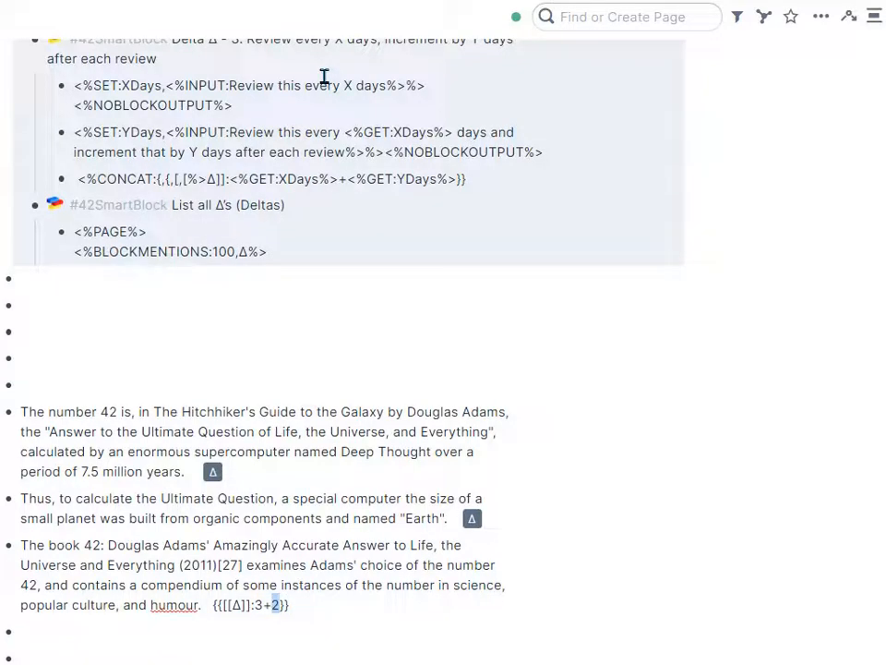
scroll(down, 3)
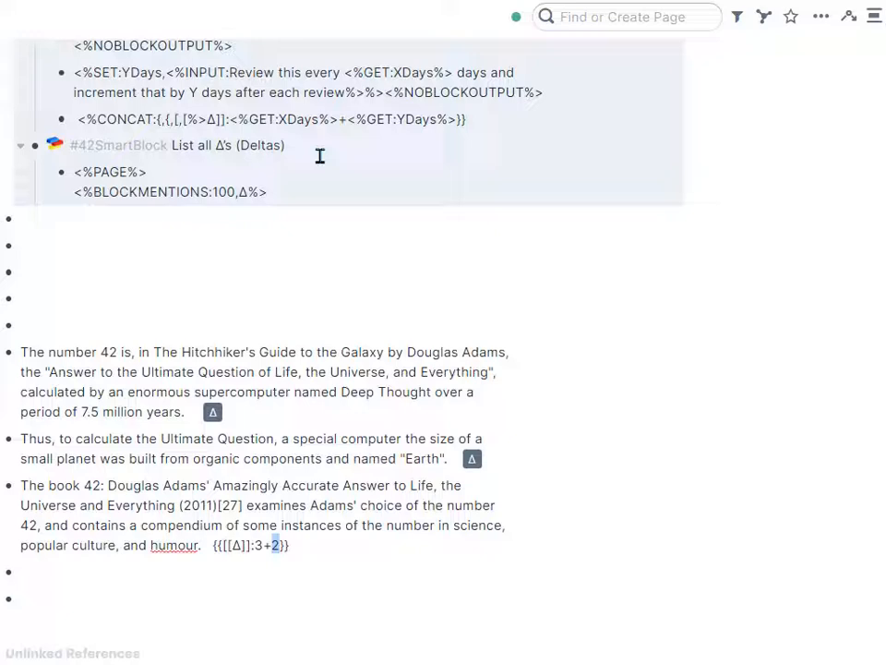